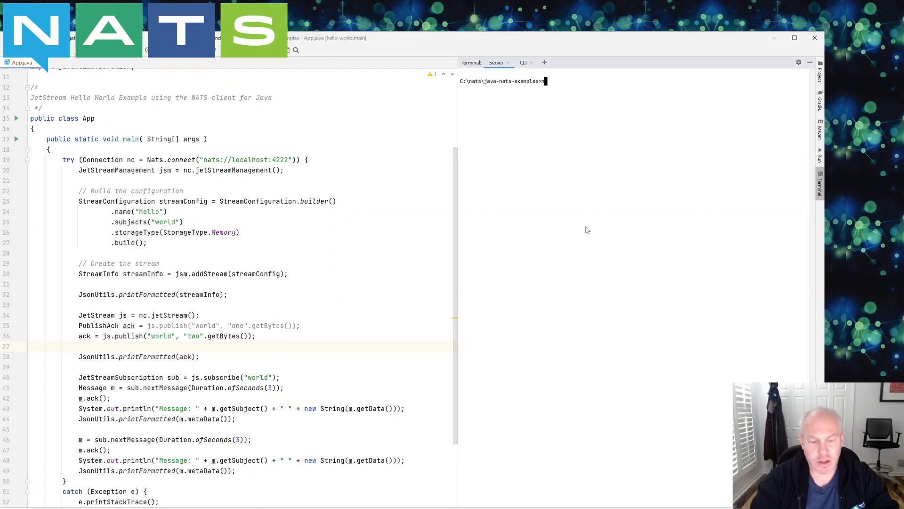
# - Start the NATS server with JetStream via nats-server -js in the Server terminal
pyautogui.write('nats-server -js')
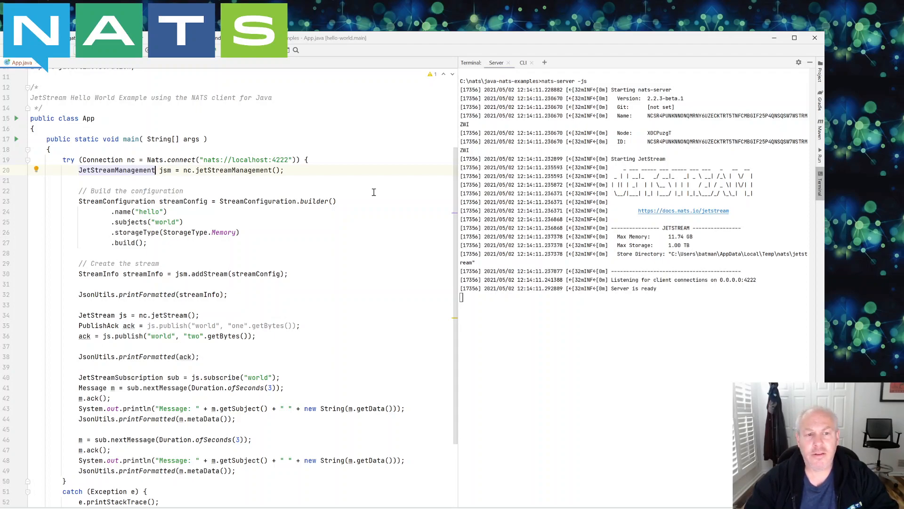
pyautogui.doubleClick(116, 169)
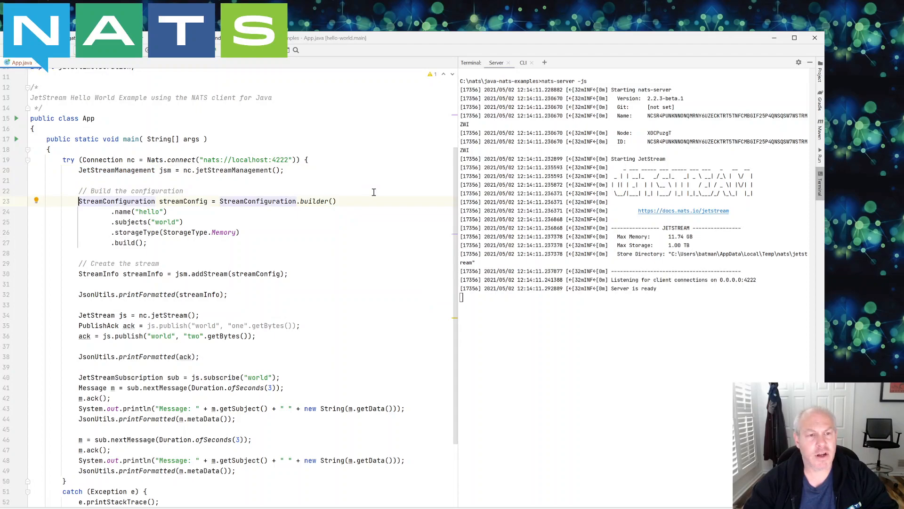
pyautogui.moveTo(78, 200); pyautogui.dragTo(147, 242)
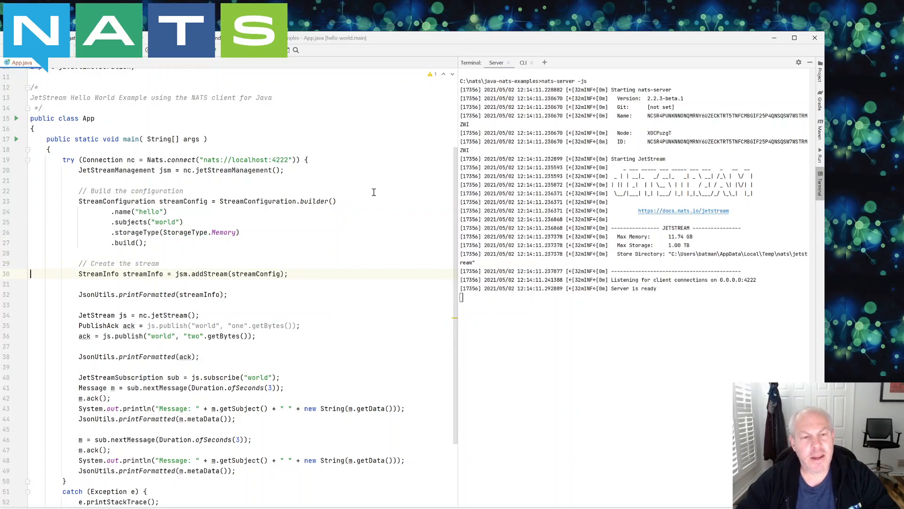
pyautogui.moveTo(180, 178)
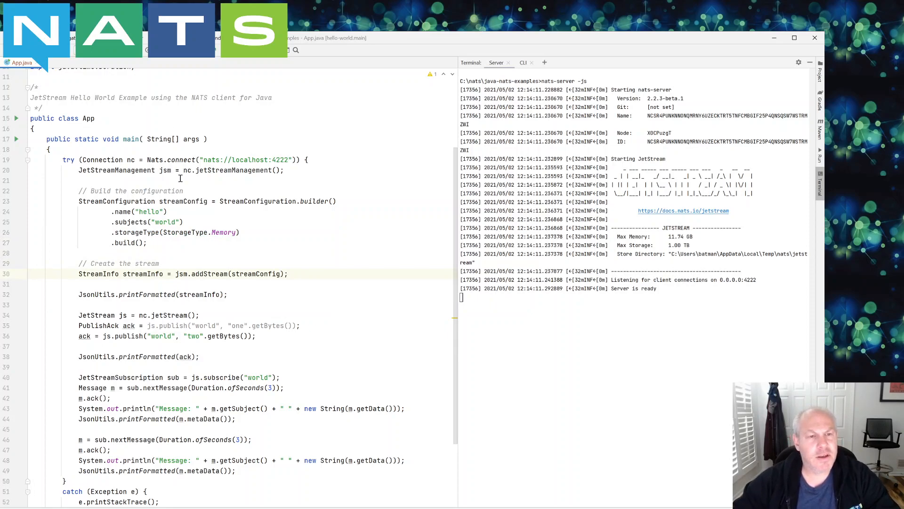
# - Join the addStream call and JsonUtils.printFormatted(streamInfo), highlighting the jsm and streamInfo variables
pyautogui.doubleClick(117, 170)
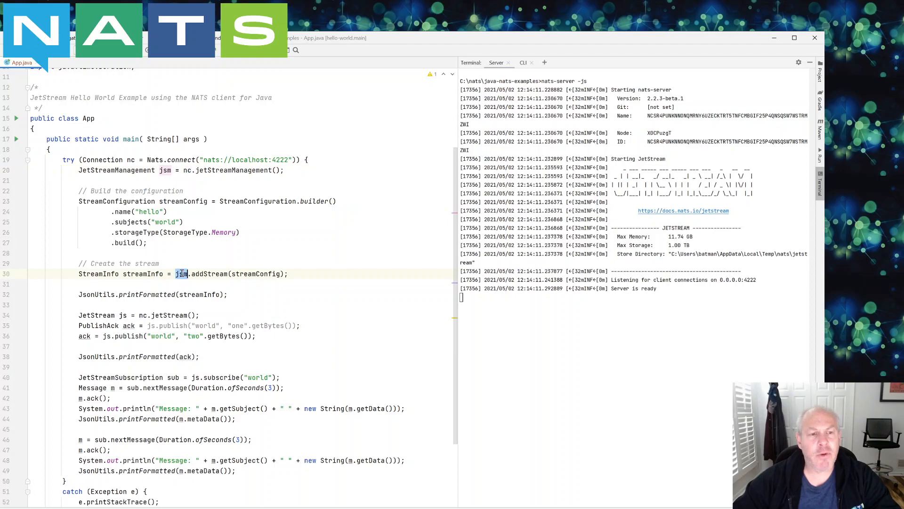
pyautogui.doubleClick(209, 273)
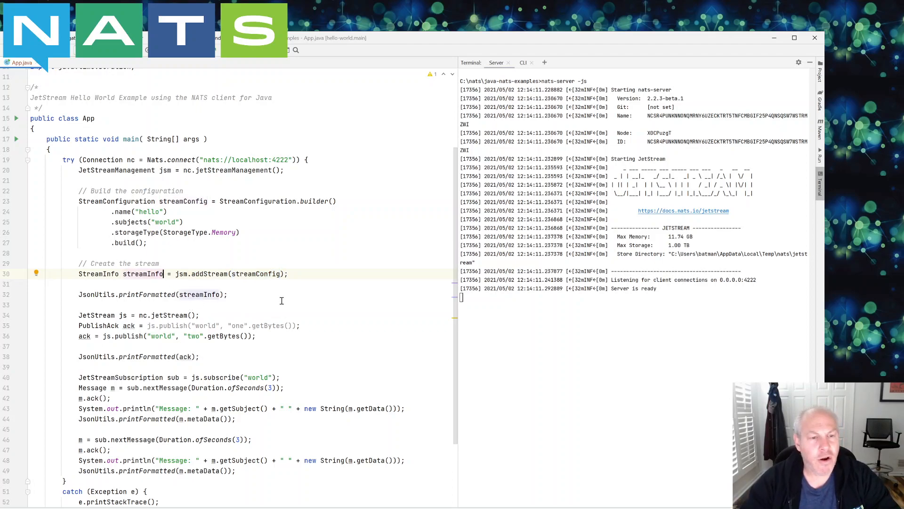
pyautogui.doubleClick(103, 273)
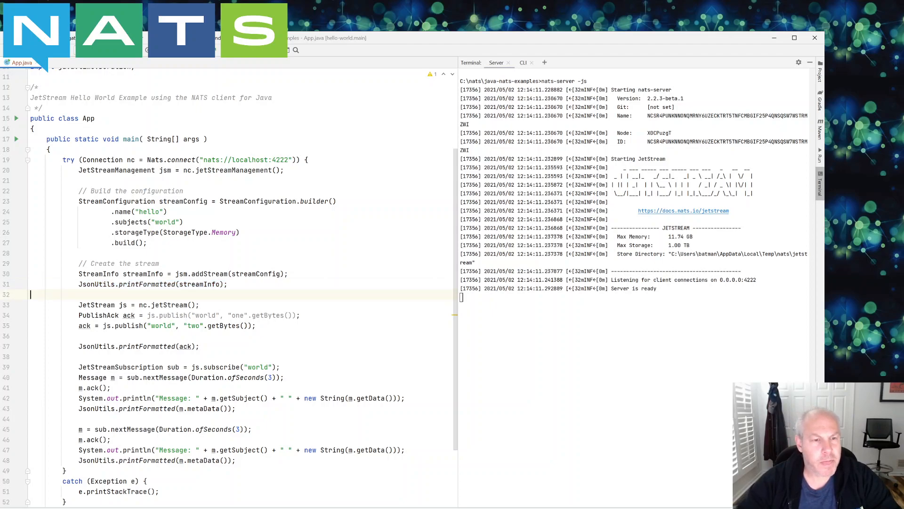
pyautogui.click(80, 305)
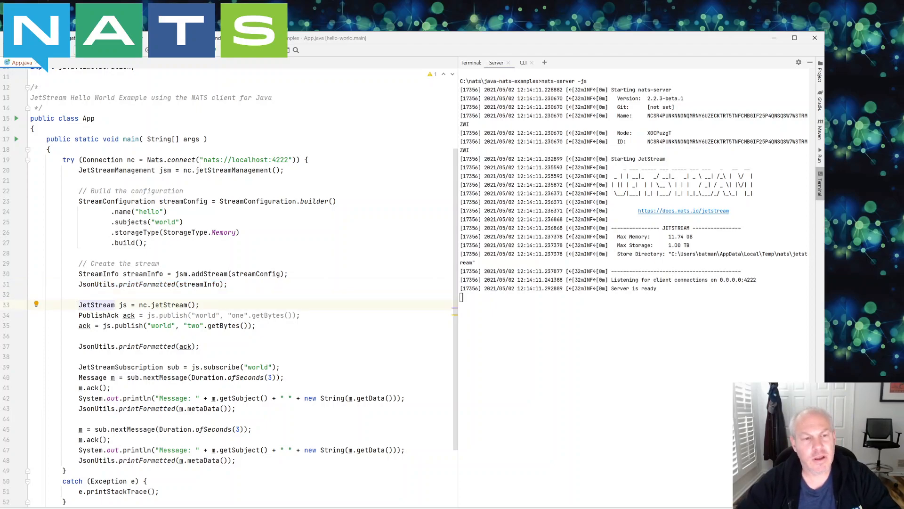
pyautogui.doubleClick(96, 304)
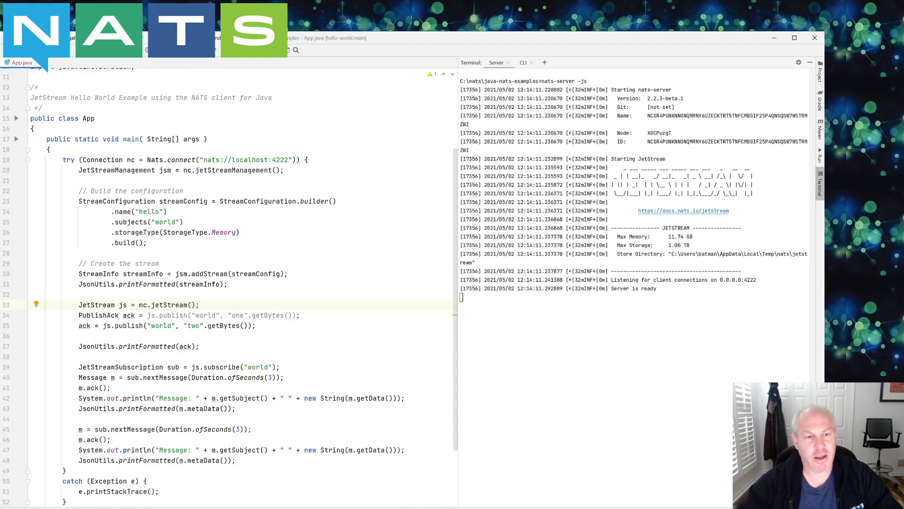
# - Add JsonUtils.printFormatted(ack) after the first js.publish and group the second publish with its print
pyautogui.click(148, 315)
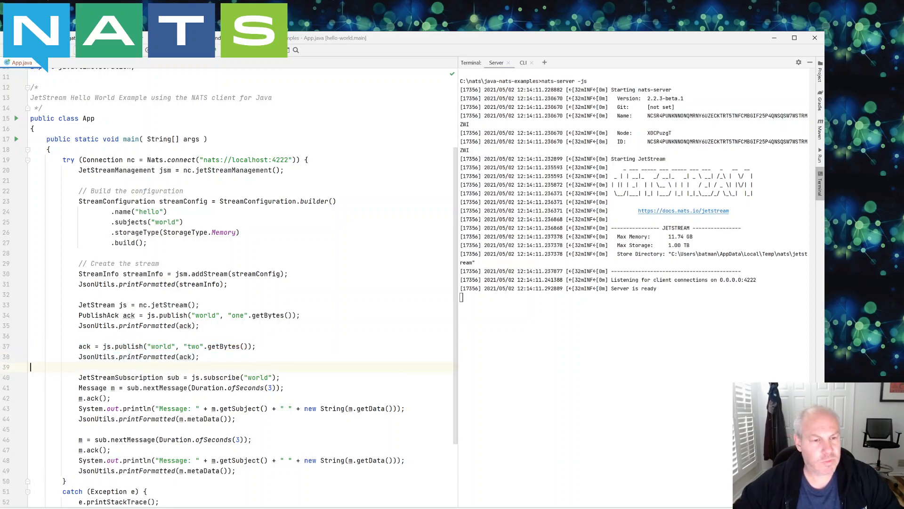
pyautogui.scroll(-3)
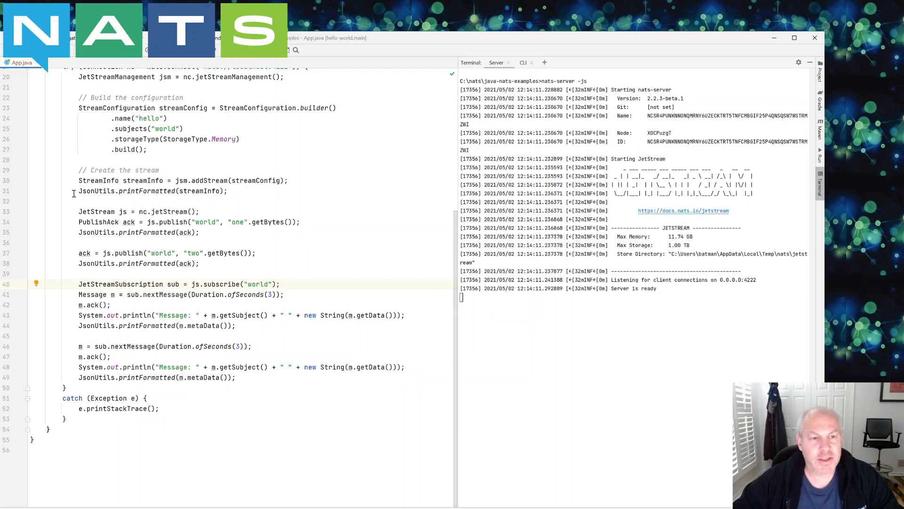
pyautogui.doubleClick(96, 211)
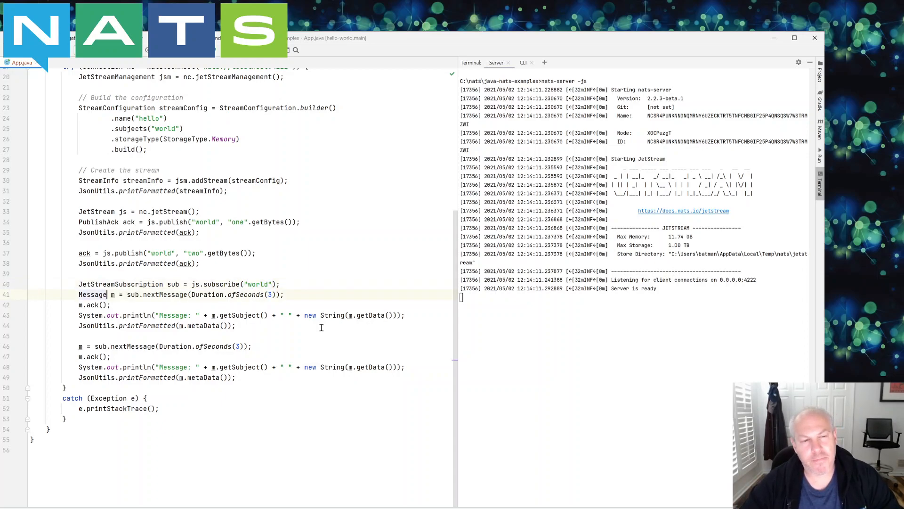
pyautogui.doubleClick(133, 294)
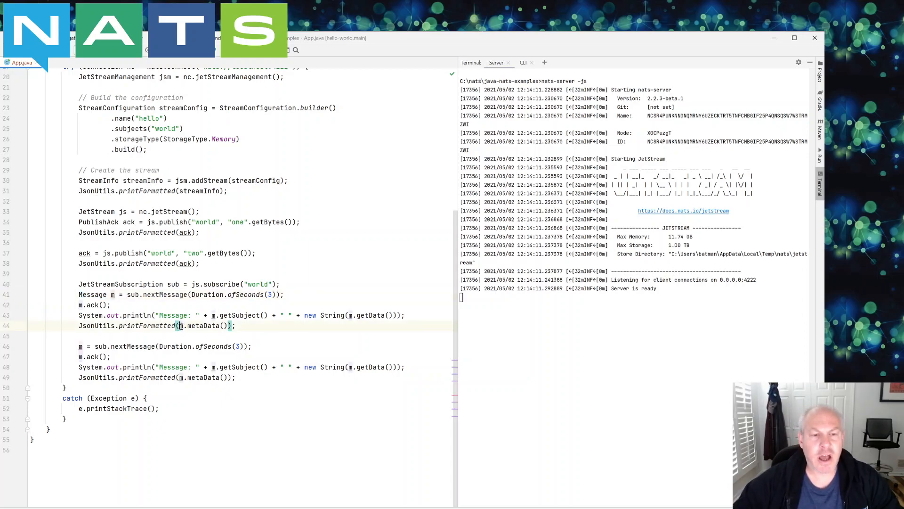
pyautogui.doubleClick(201, 325)
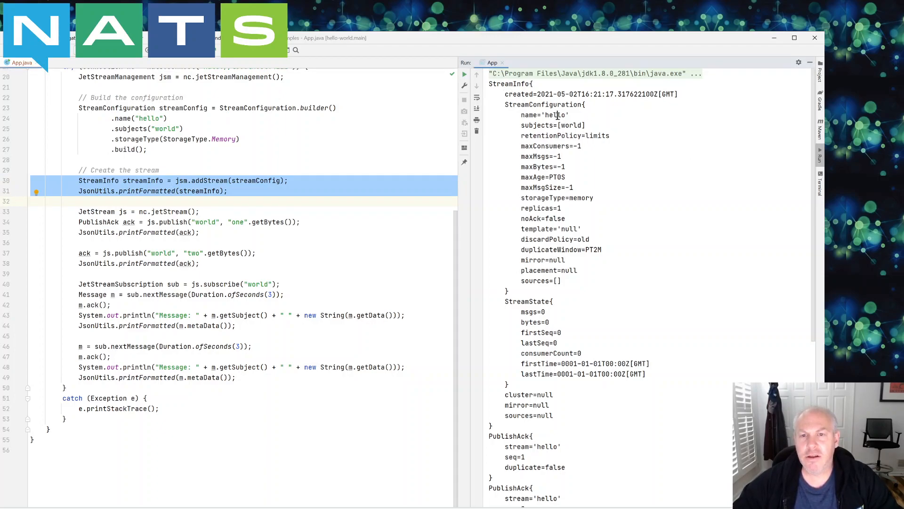
# - Move the run output past StreamState to the two PublishAck entries with sequences 1 and 2
pyautogui.doubleClick(555, 115)
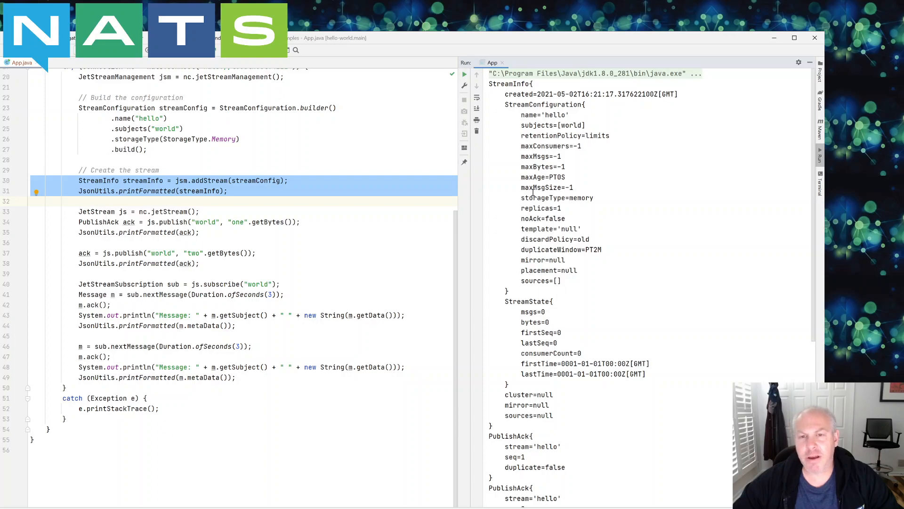
pyautogui.doubleClick(533, 156)
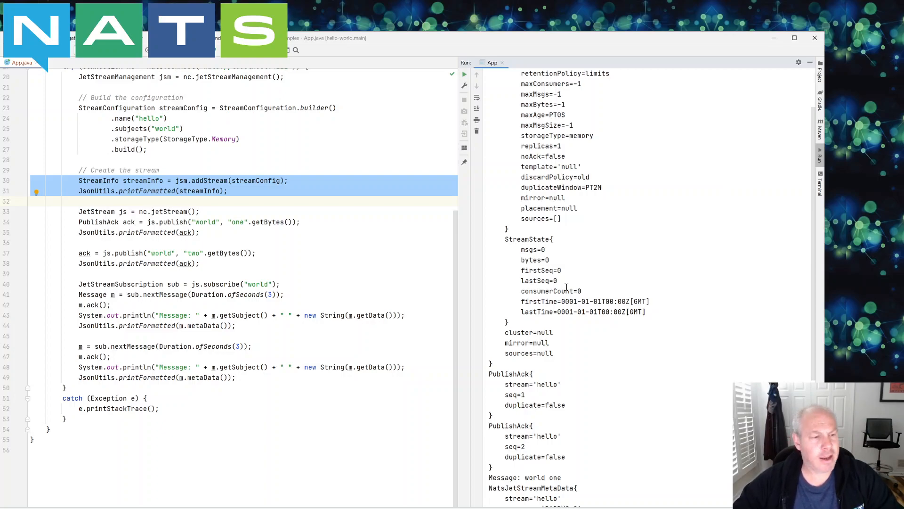
# - Reach the NatsJetStreamMetaData for world one and world two and the exit code 0 line
pyautogui.scroll(-3)
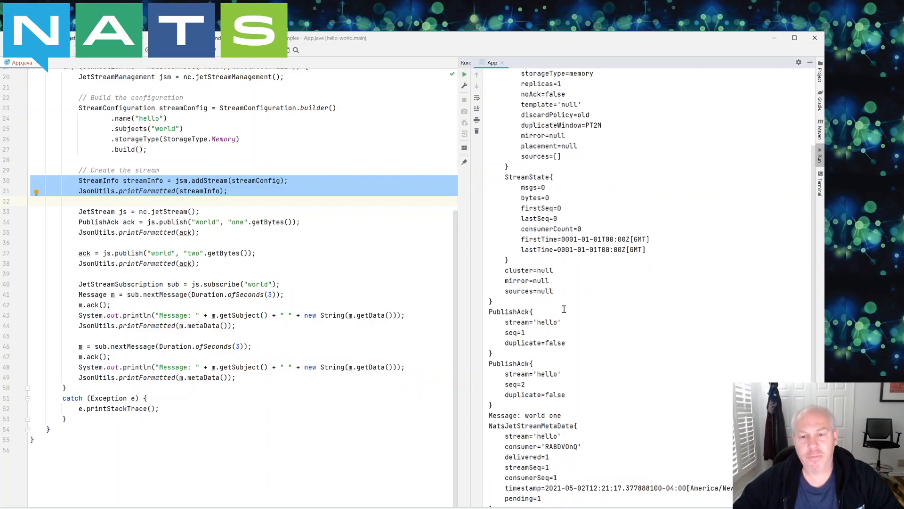
pyautogui.scroll(-3)
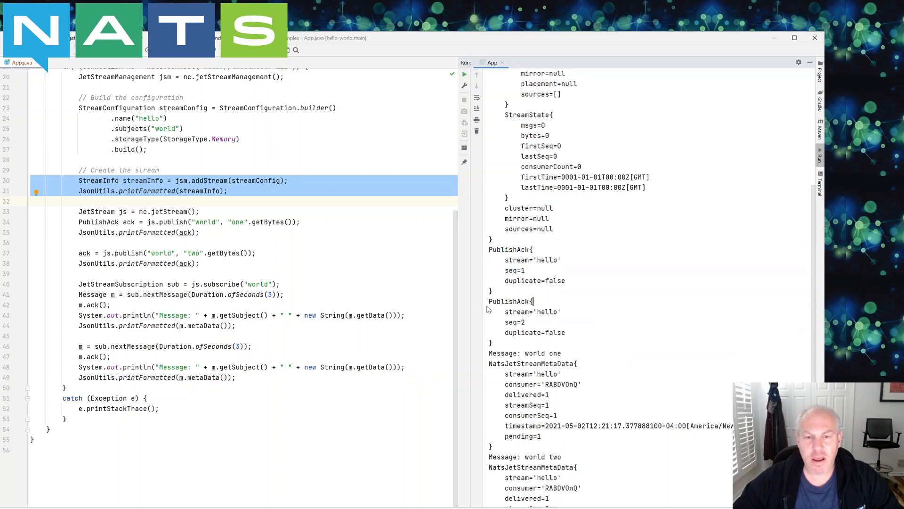
pyautogui.doubleClick(513, 322)
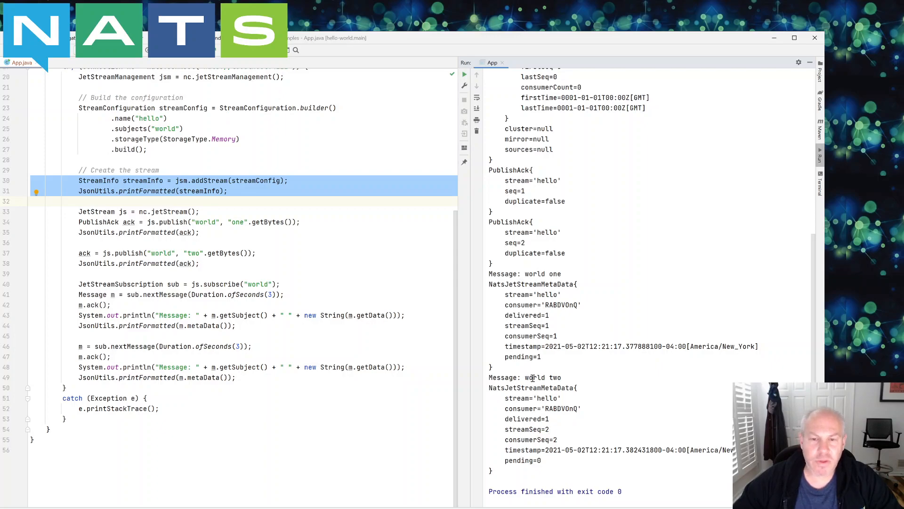
pyautogui.doubleClick(531, 335)
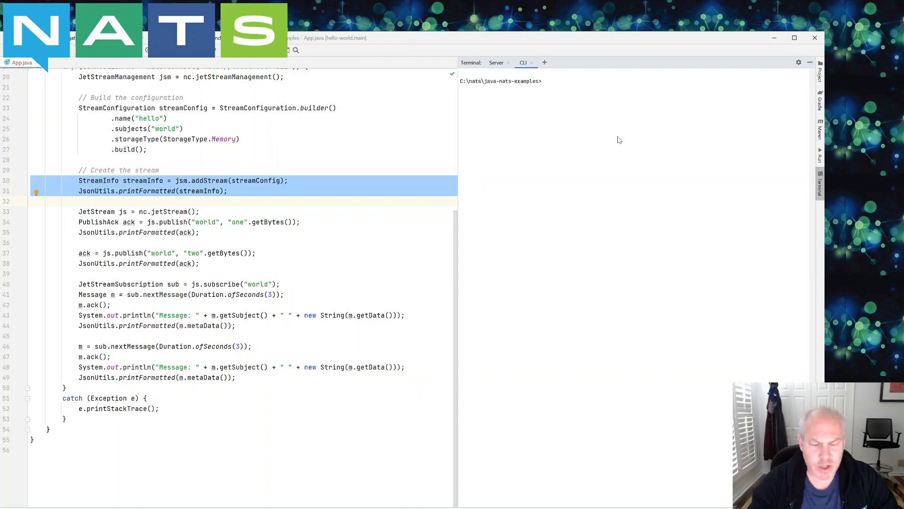
# - Run nats stream info hello in the CLI terminal, reporting 2 messages and 48 B
pyautogui.write('nats st')
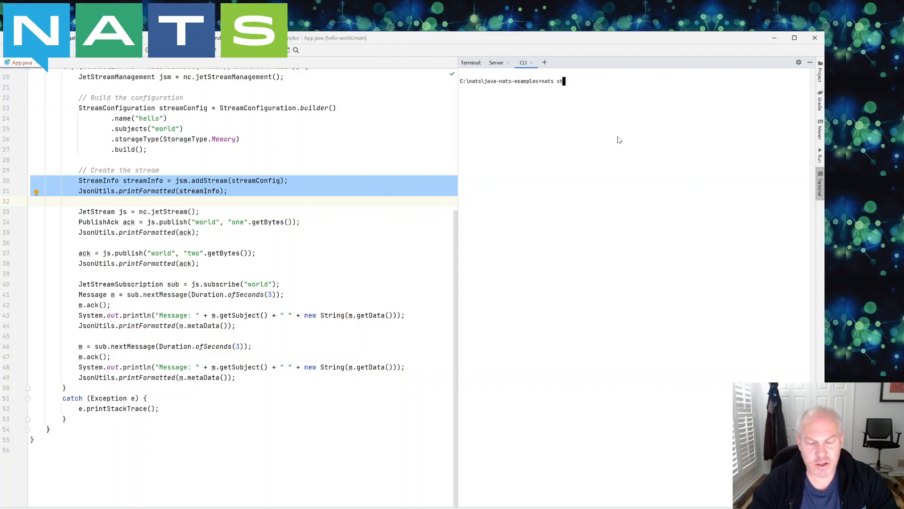
pyautogui.write('ream')
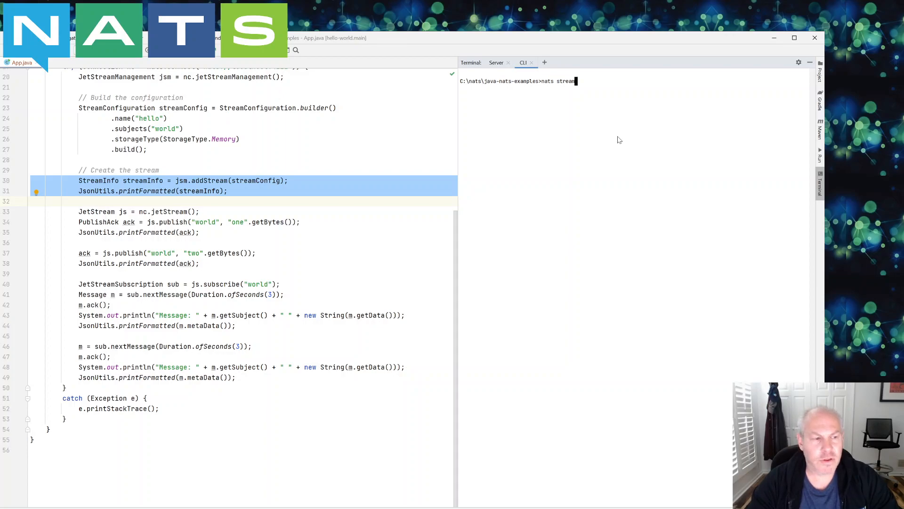
pyautogui.write('info hello')
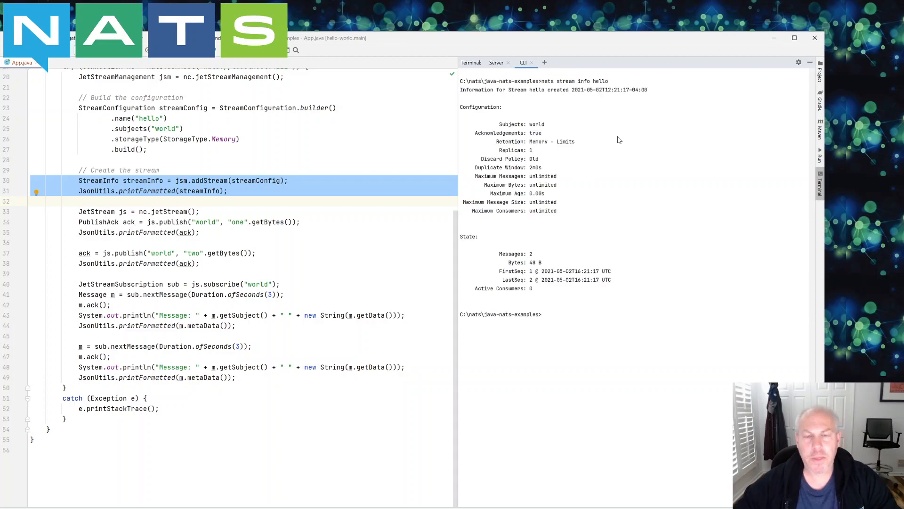
pyautogui.moveTo(472, 119)
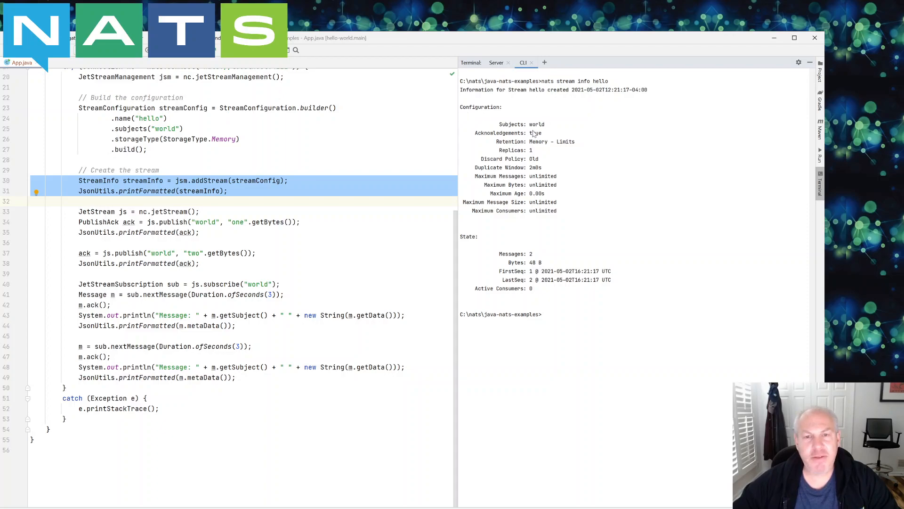
pyautogui.moveTo(546, 163)
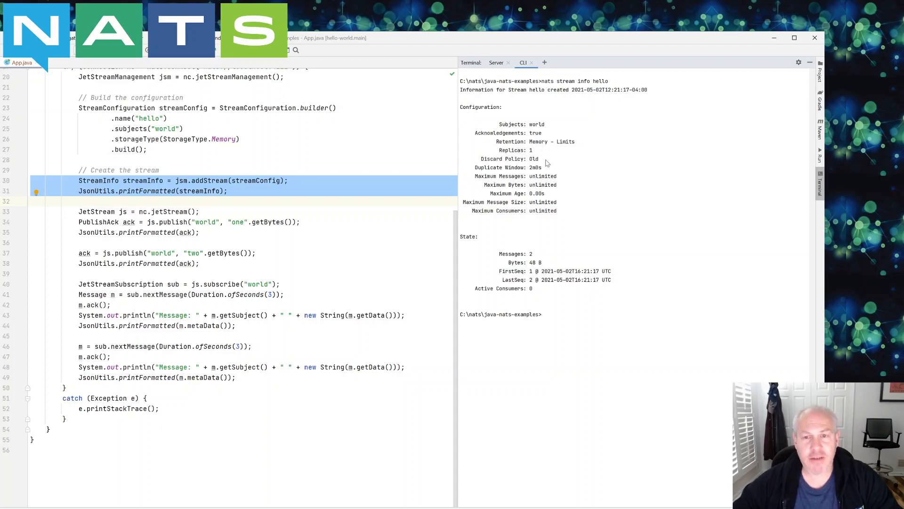
pyautogui.moveTo(537, 136)
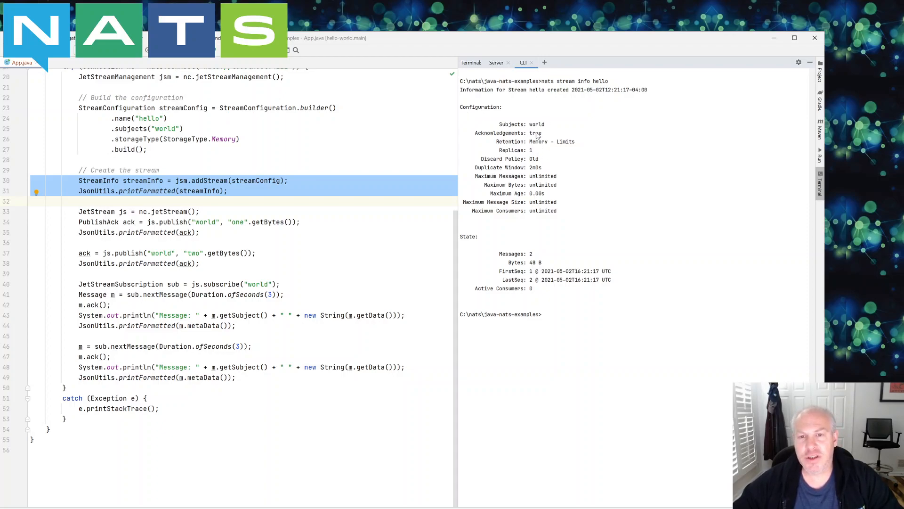